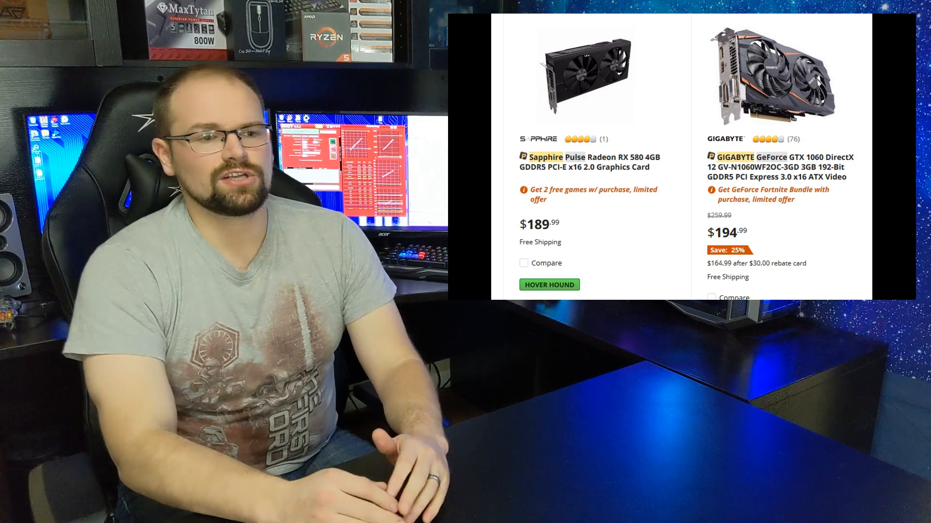
scroll("down", 3)
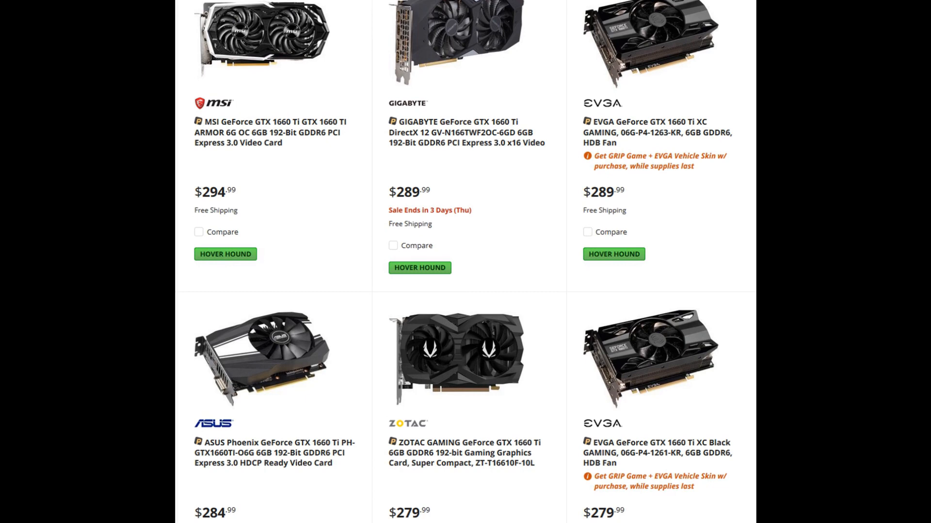
scroll("down", 3)
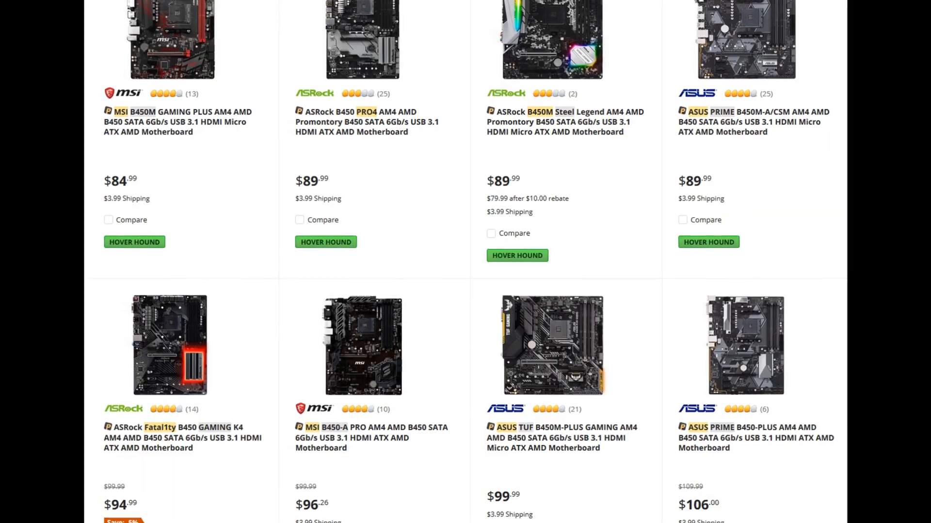
scroll("up", 3)
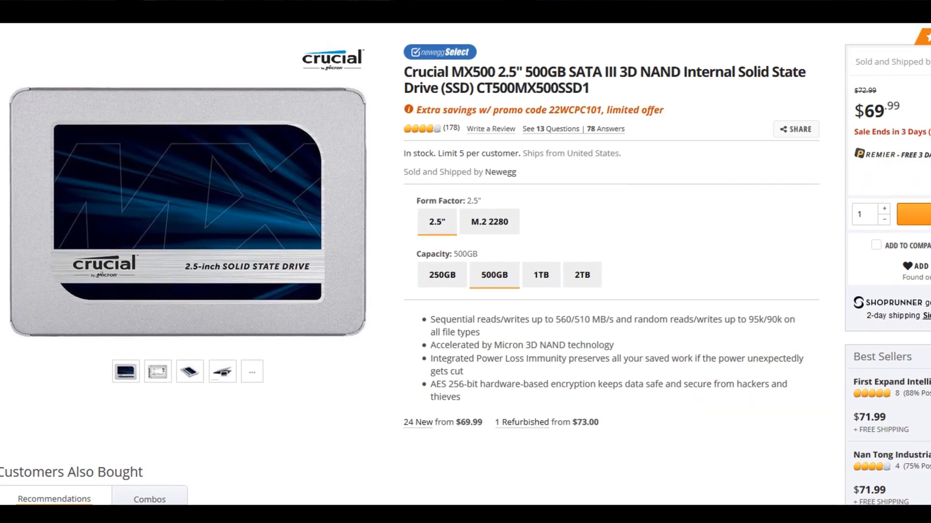
scroll("down", 3)
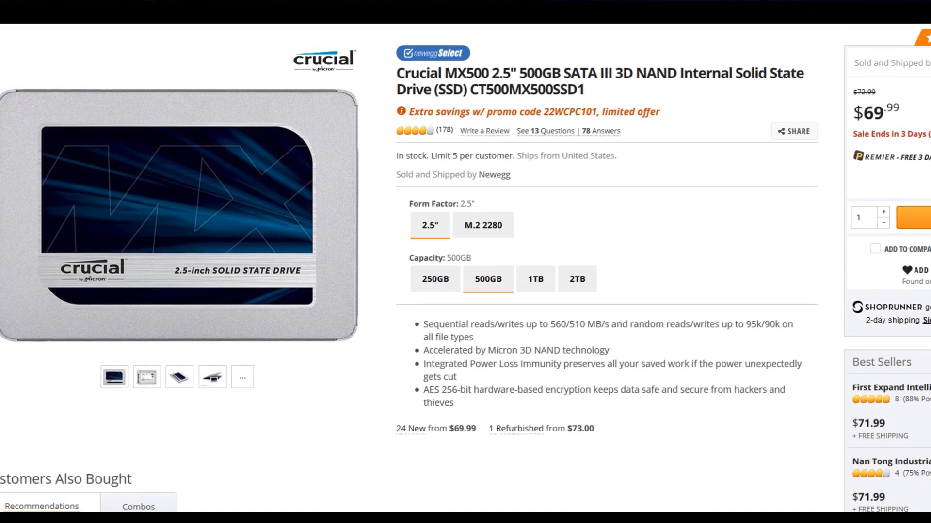